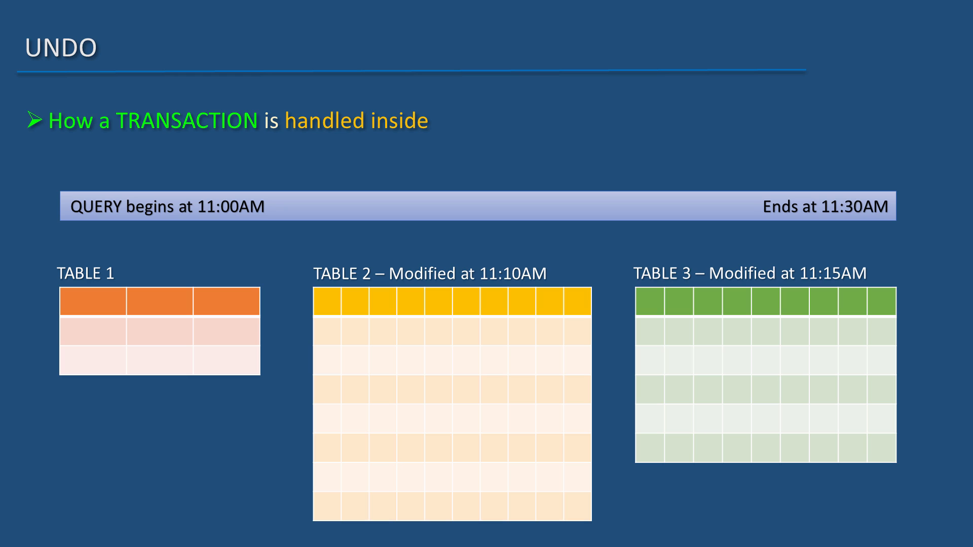
# - Advance to the ORANGE-to-PLUM slide and reveal the purple box around ORANGE in UNDO
pyautogui.moveTo(540, 268); pyautogui.dragTo(602, 239)
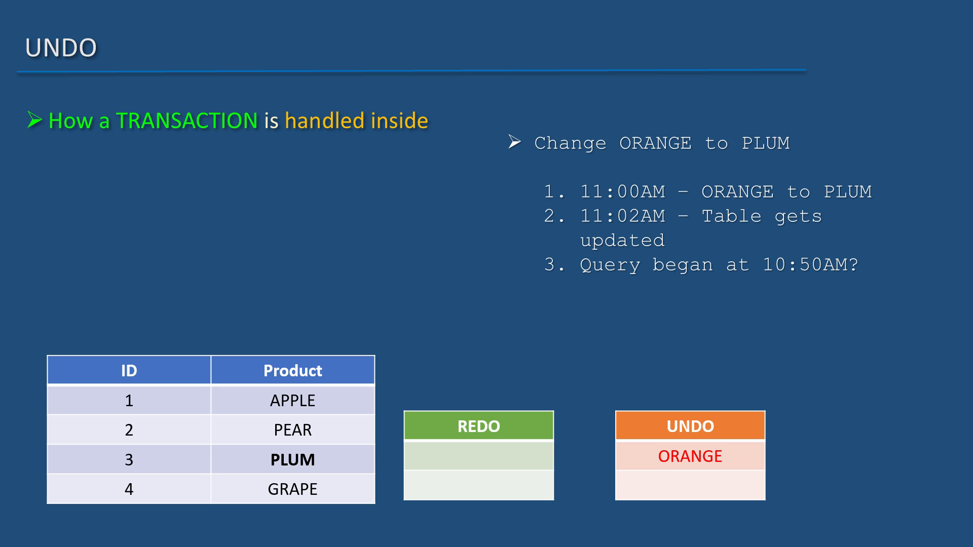
pyautogui.click(689, 458)
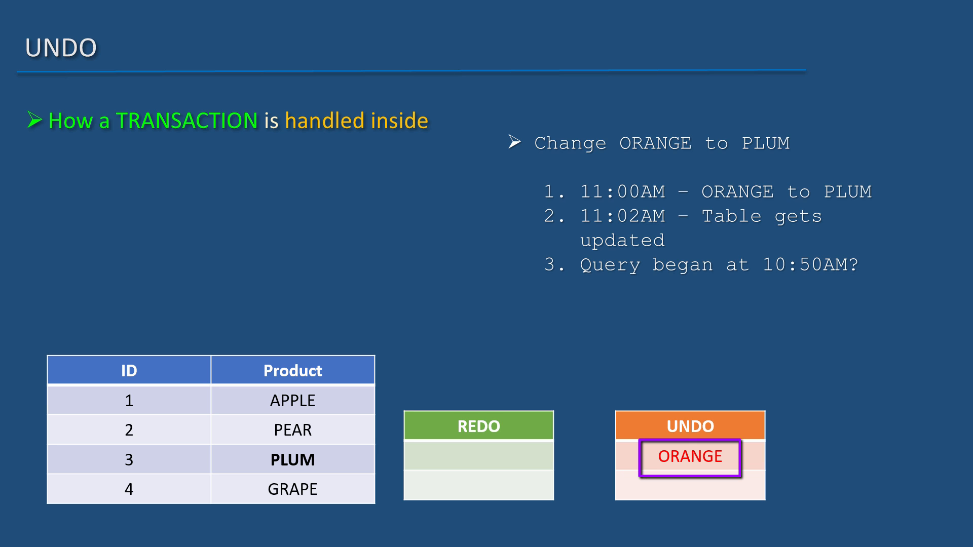